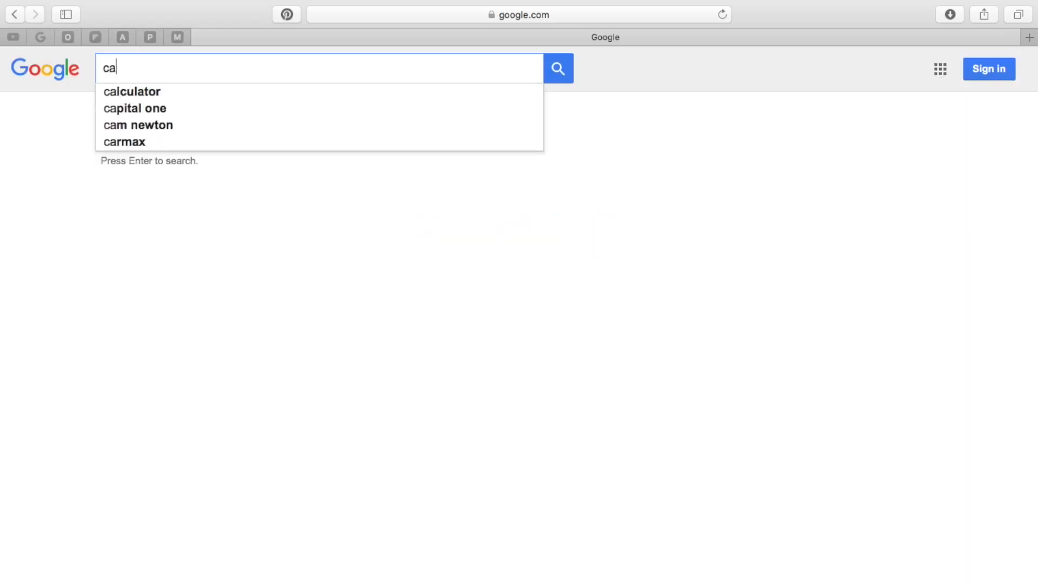
- Search Google for 'caffeine app', try the iTunes result and dismiss the item-not-available message
{"action": "type", "text": "ff"}
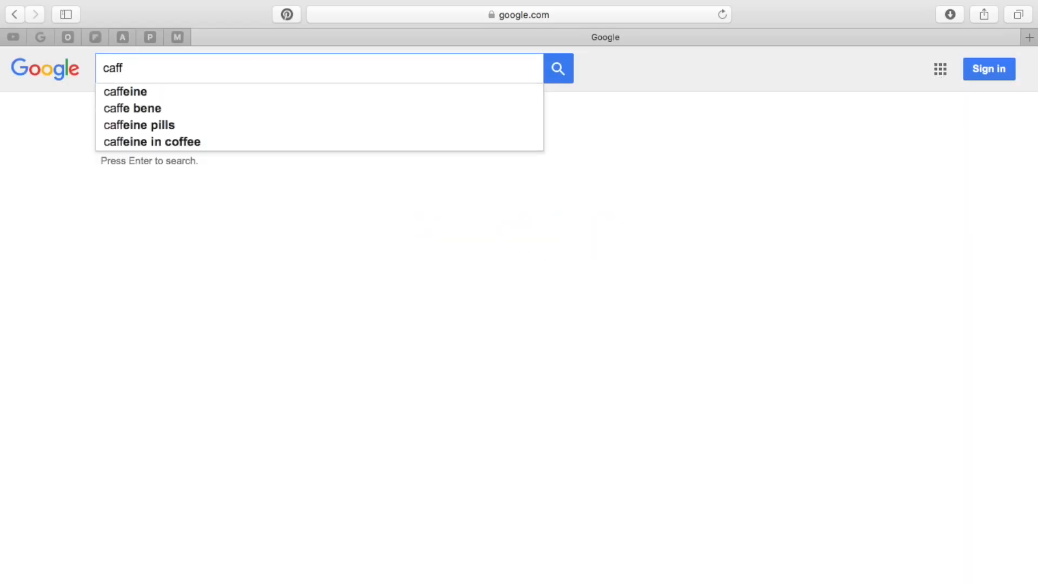
{"action": "key", "text": "Return"}
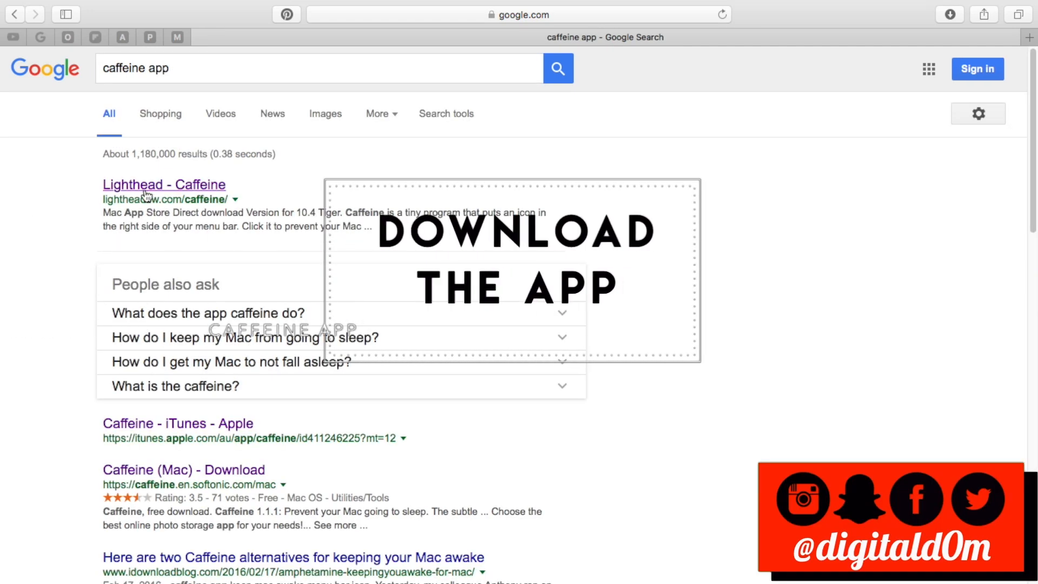
{"action": "mouse_move", "coordinate": [193, 431]}
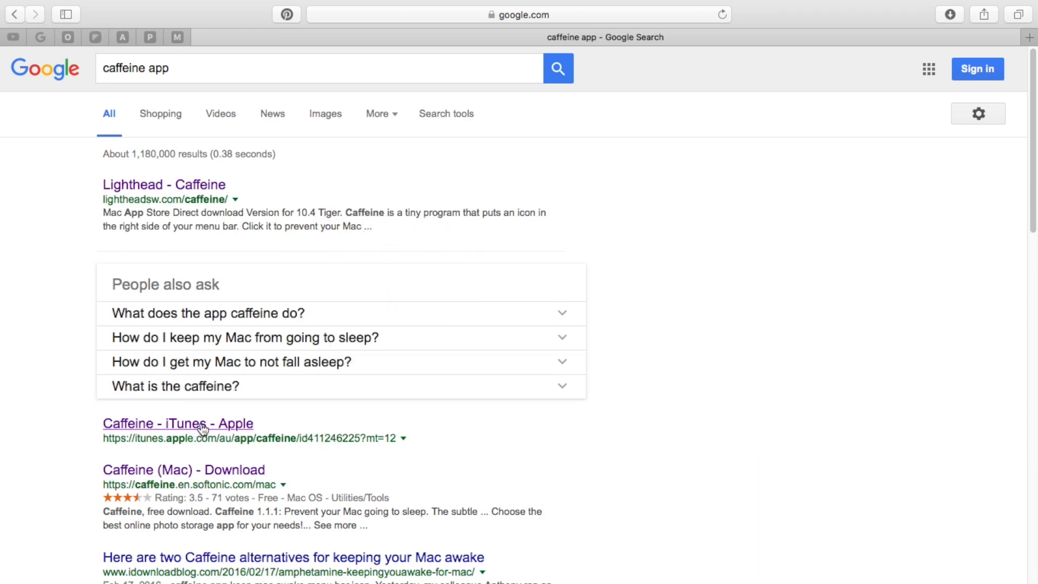
{"action": "left_click", "coordinate": [176, 423]}
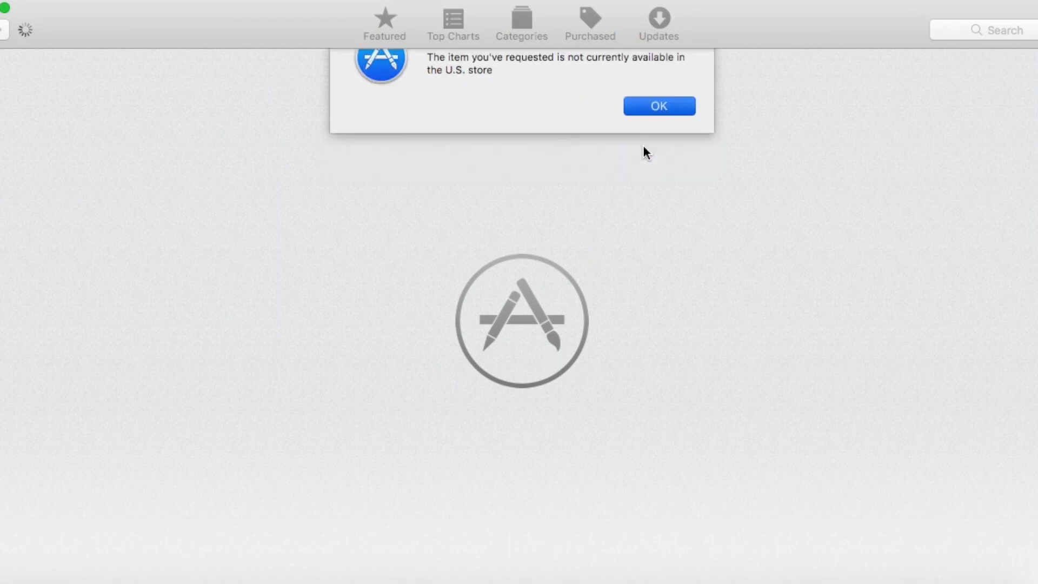
{"action": "left_click", "coordinate": [659, 106]}
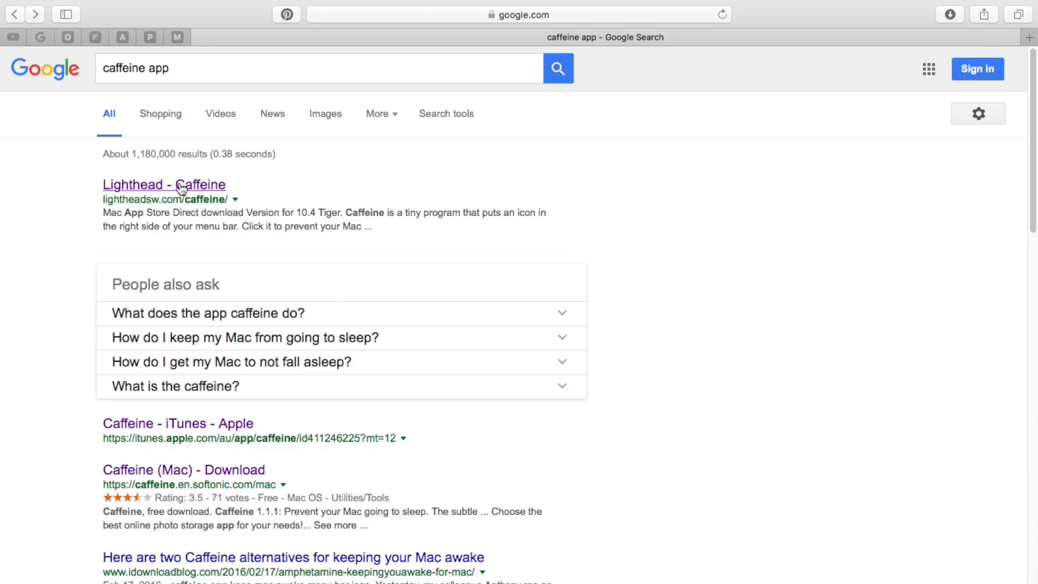
- Download Caffeine 1.1.1 from the Lighthead page and show Safari's recent downloads
{"action": "left_click", "coordinate": [163, 184]}
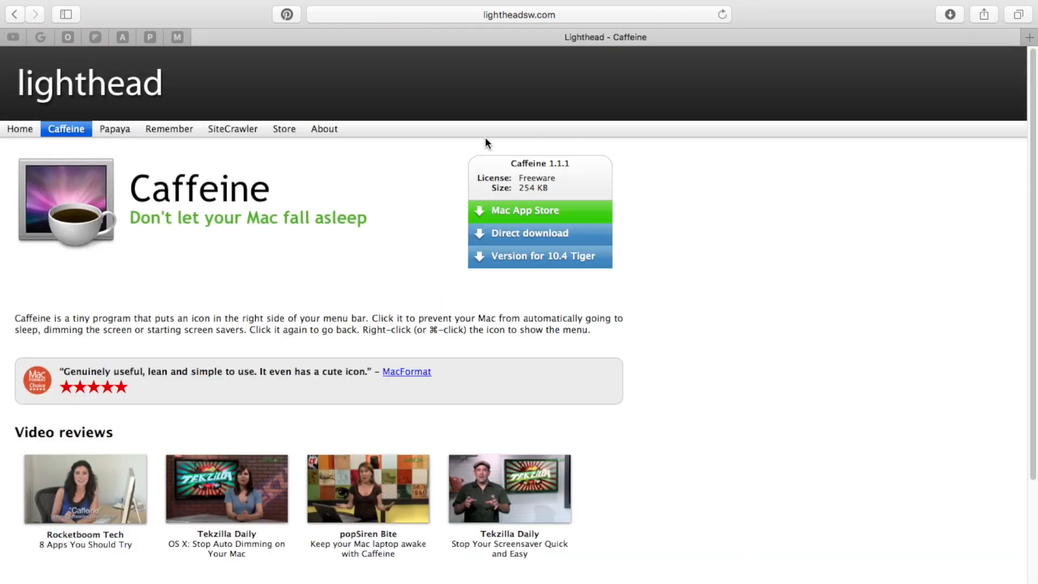
{"action": "mouse_move", "coordinate": [167, 226]}
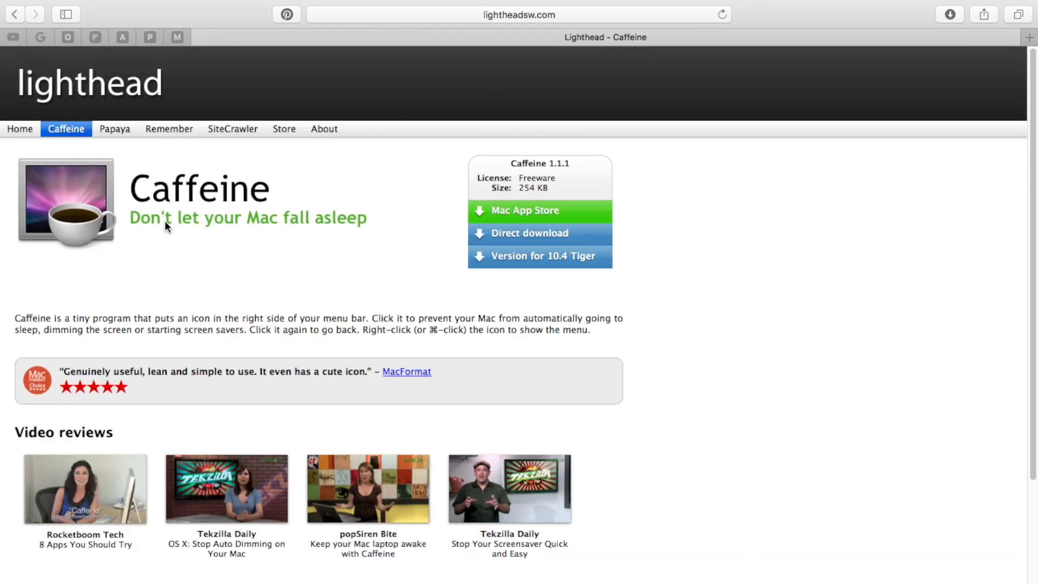
{"action": "mouse_move", "coordinate": [418, 333]}
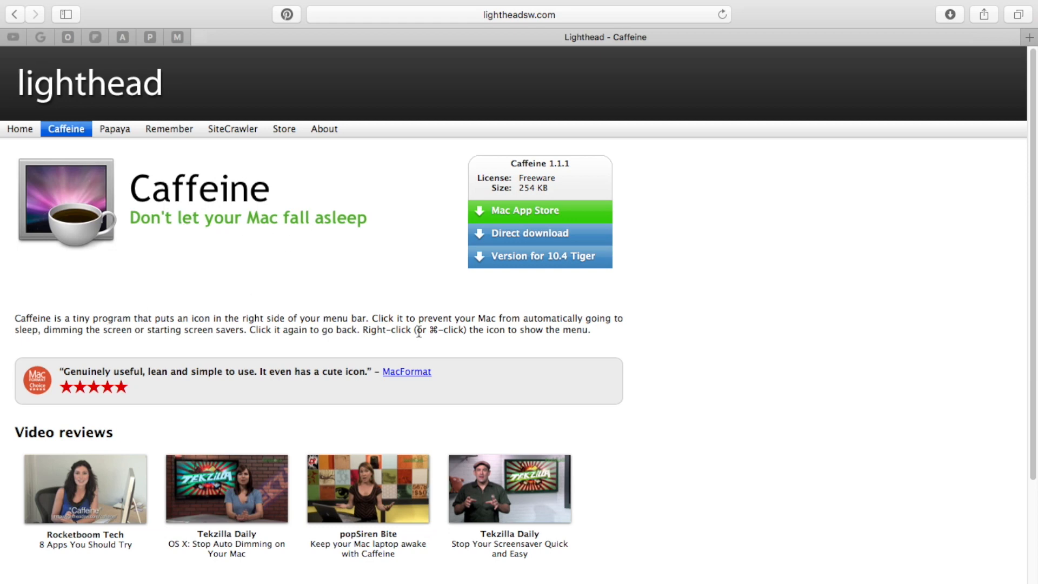
{"action": "mouse_move", "coordinate": [283, 441]}
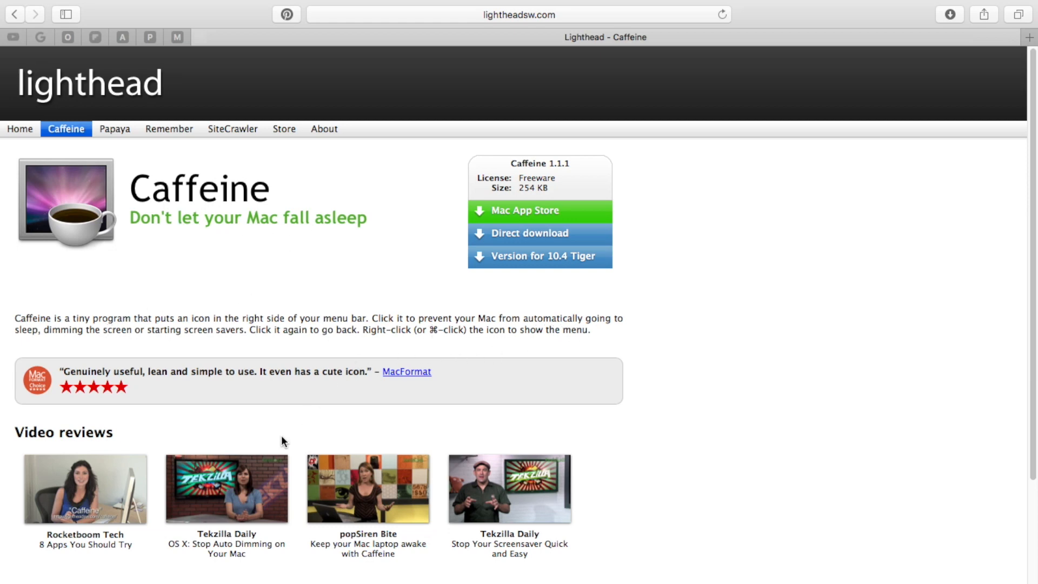
{"action": "mouse_move", "coordinate": [540, 214]}
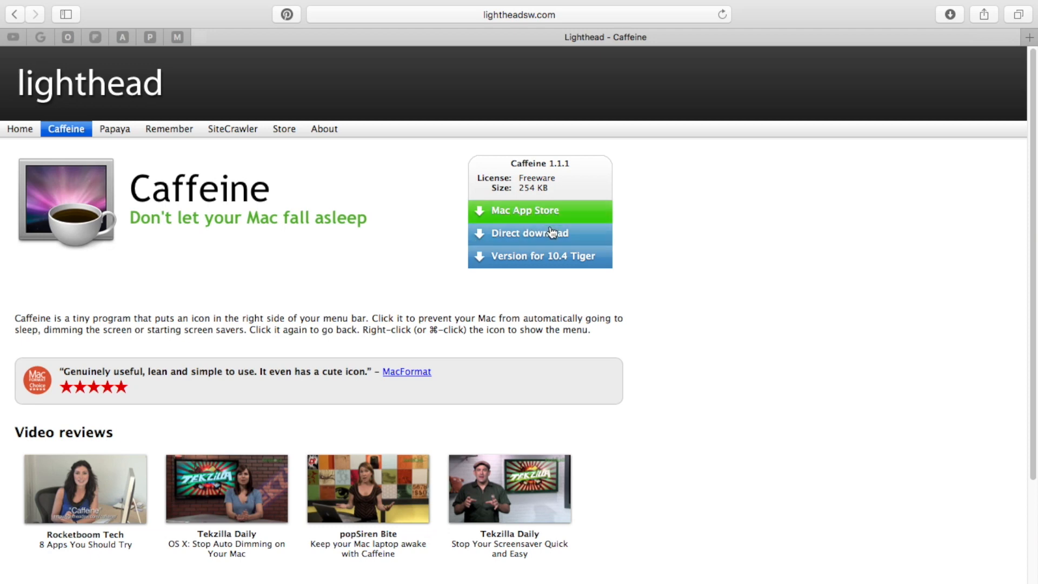
{"action": "mouse_move", "coordinate": [548, 236]}
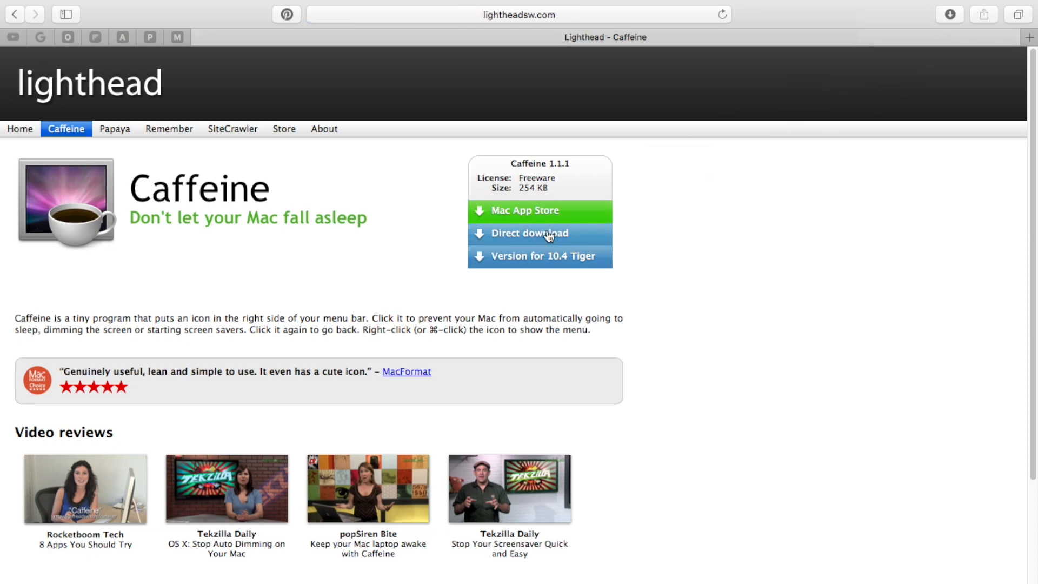
{"action": "mouse_move", "coordinate": [949, 14]}
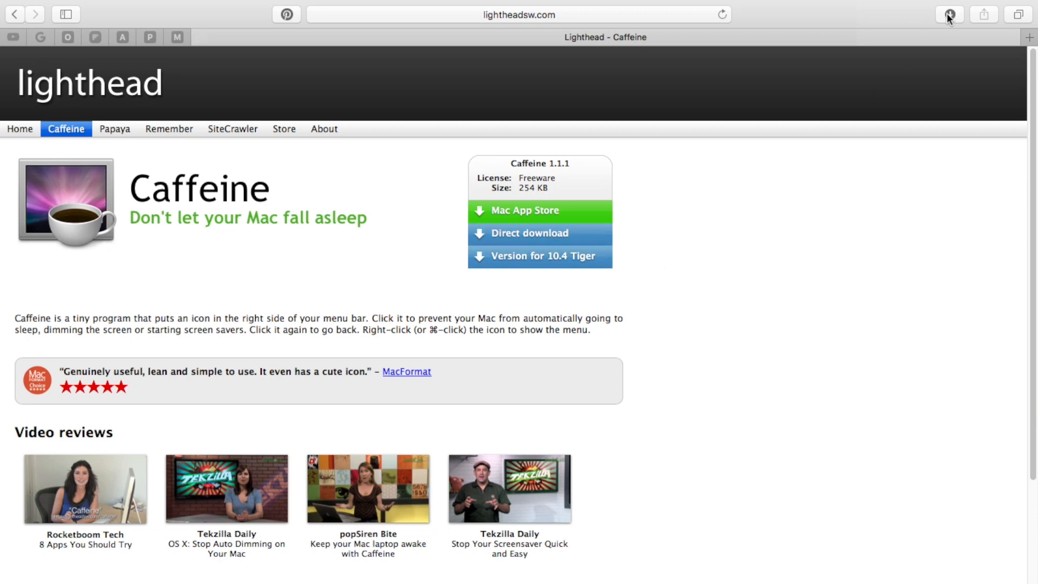
{"action": "left_click", "coordinate": [949, 14]}
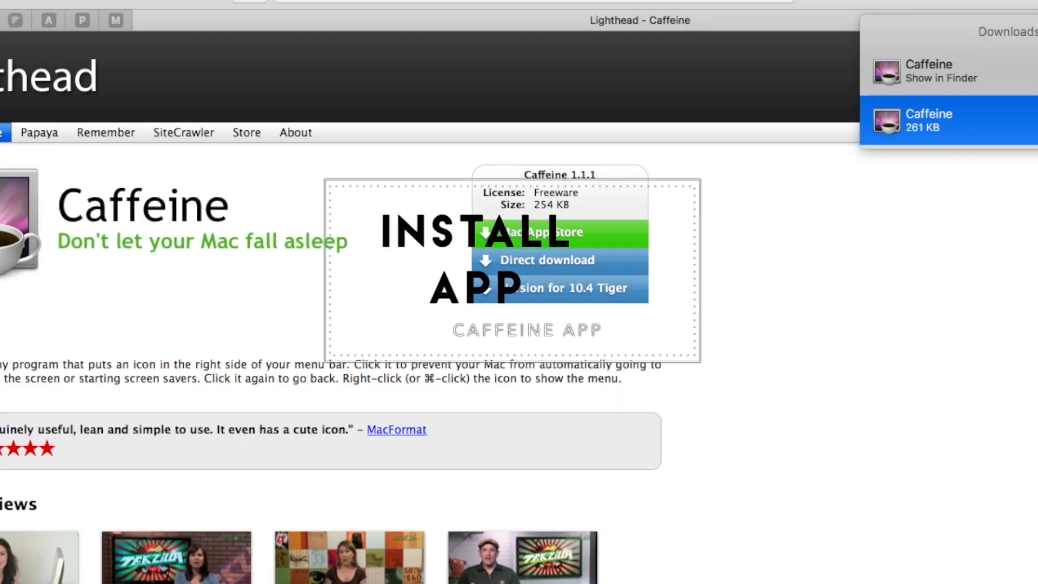
- Reveal Caffeine in the Downloads folder and launch it, raising the Internet-download warning
{"action": "left_click", "coordinate": [946, 71]}
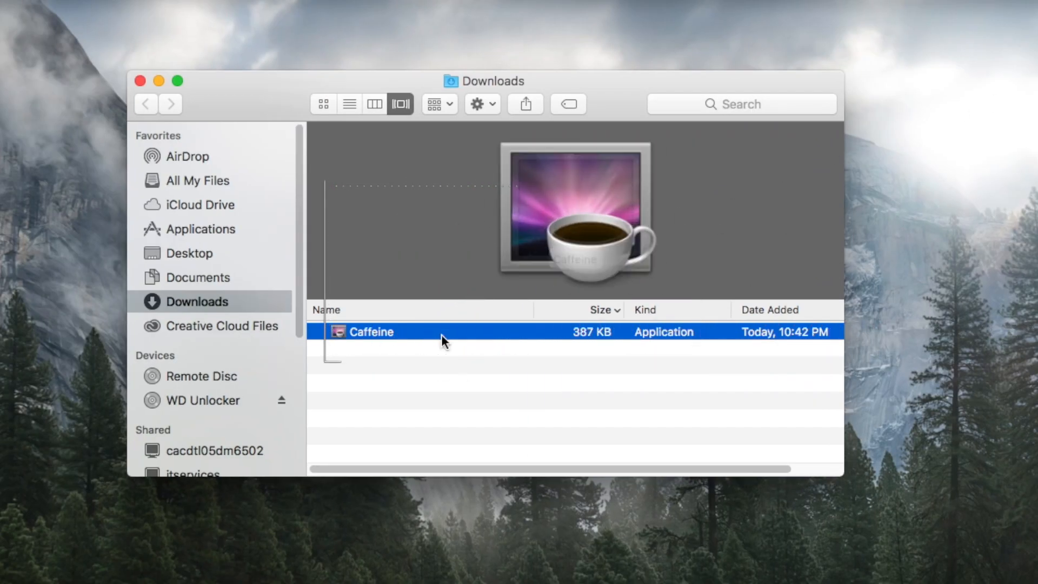
{"action": "double_click", "coordinate": [375, 332]}
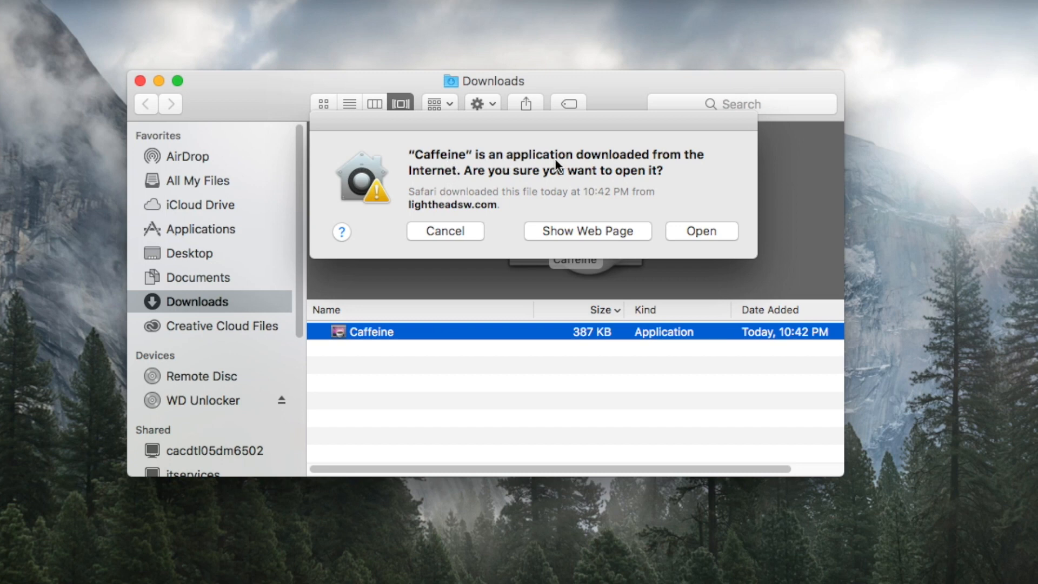
{"action": "mouse_move", "coordinate": [558, 165]}
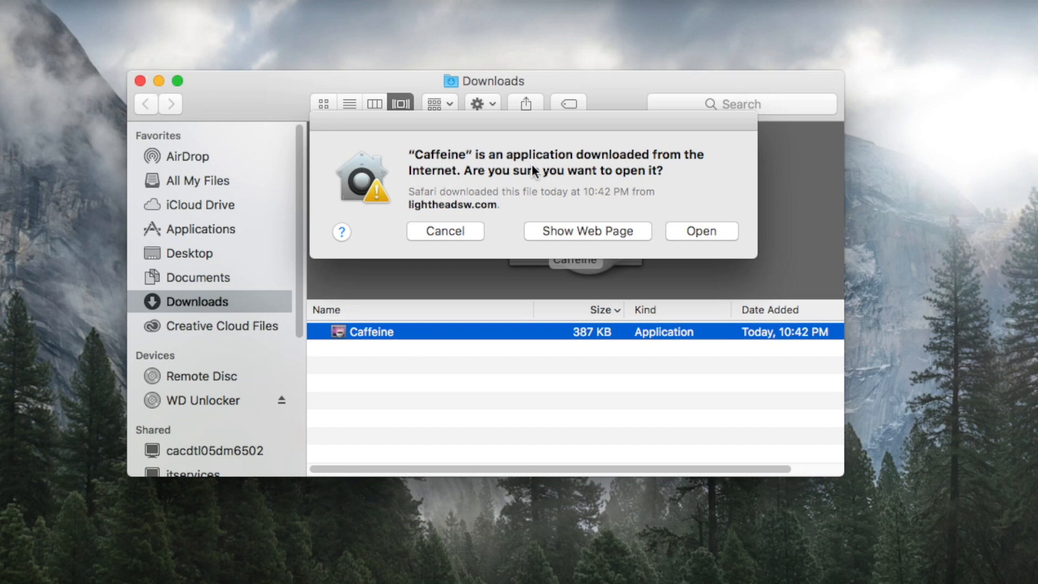
{"action": "mouse_move", "coordinate": [592, 184]}
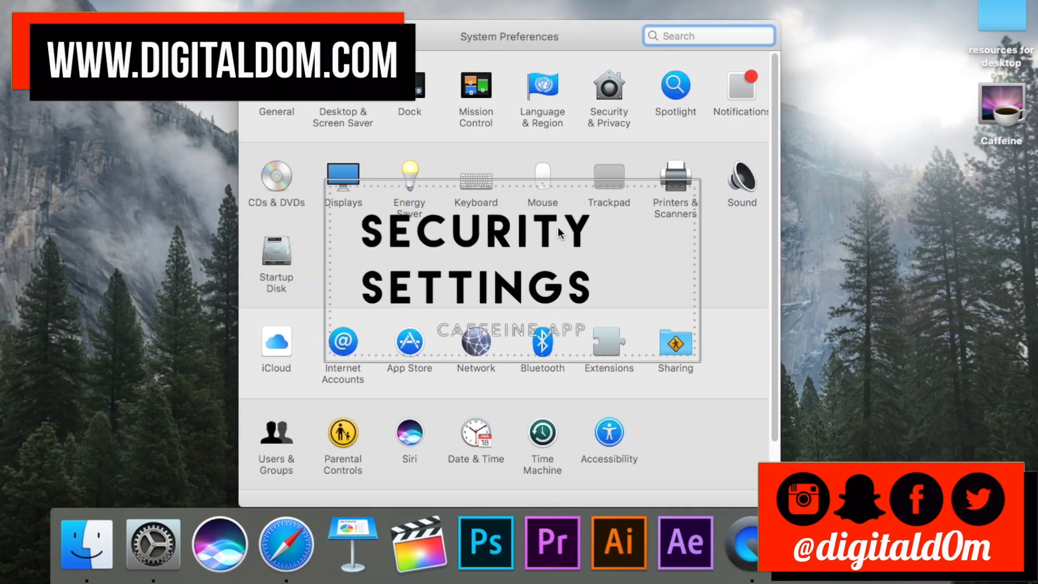
- Review the 'Allow apps downloaded from' setting in Security & Privacy
{"action": "left_click", "coordinate": [608, 86]}
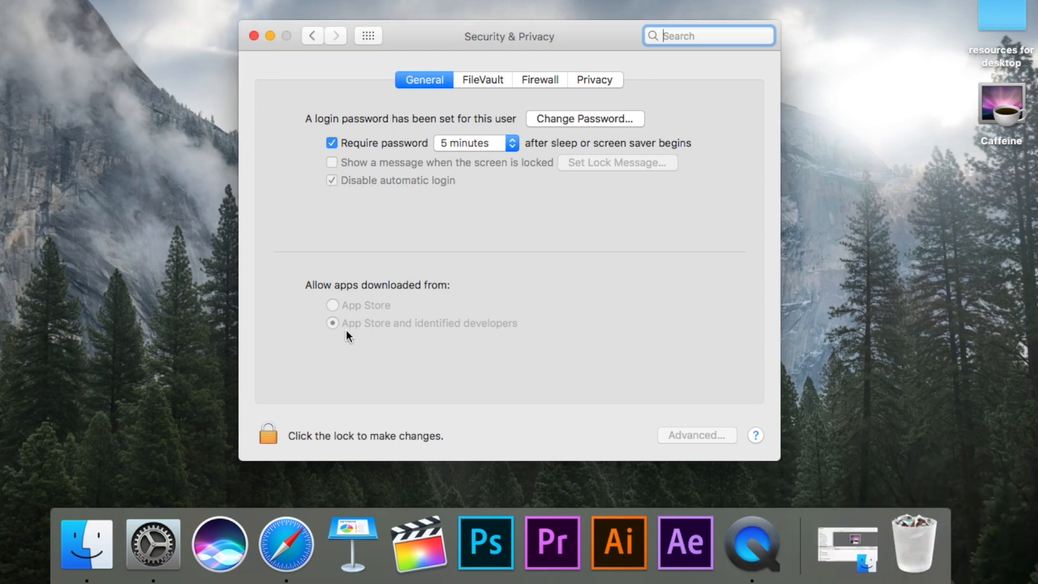
{"action": "mouse_move", "coordinate": [478, 342]}
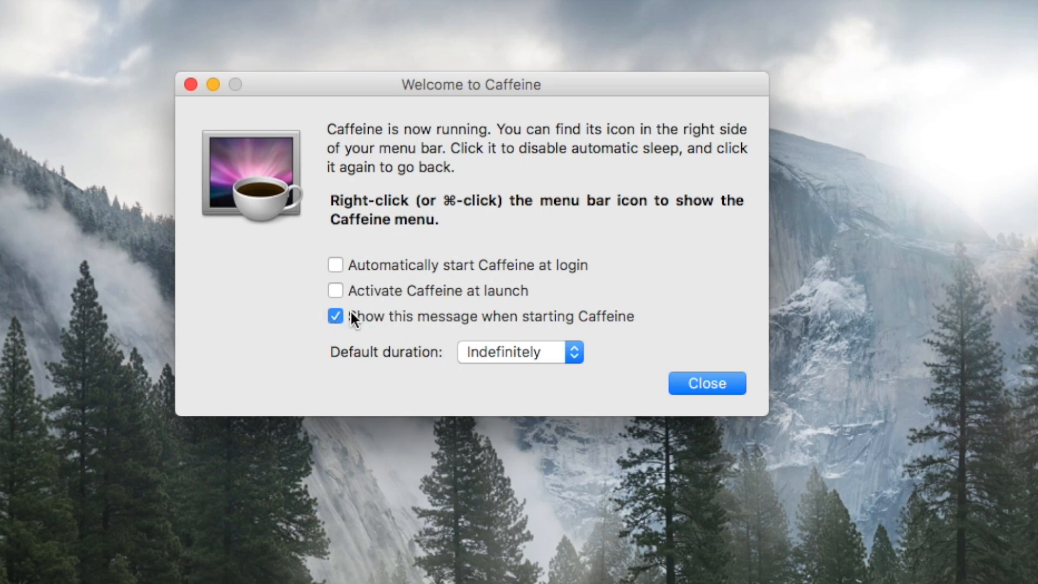
- Set Caffeine's default duration to 2 hours and close the welcome window
{"action": "left_click", "coordinate": [519, 352]}
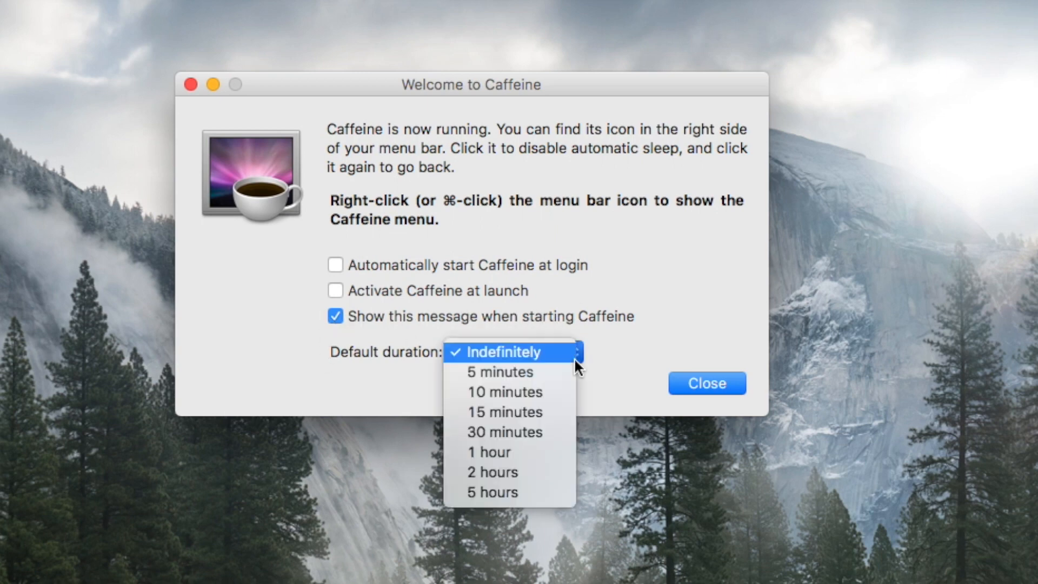
{"action": "mouse_move", "coordinate": [491, 473]}
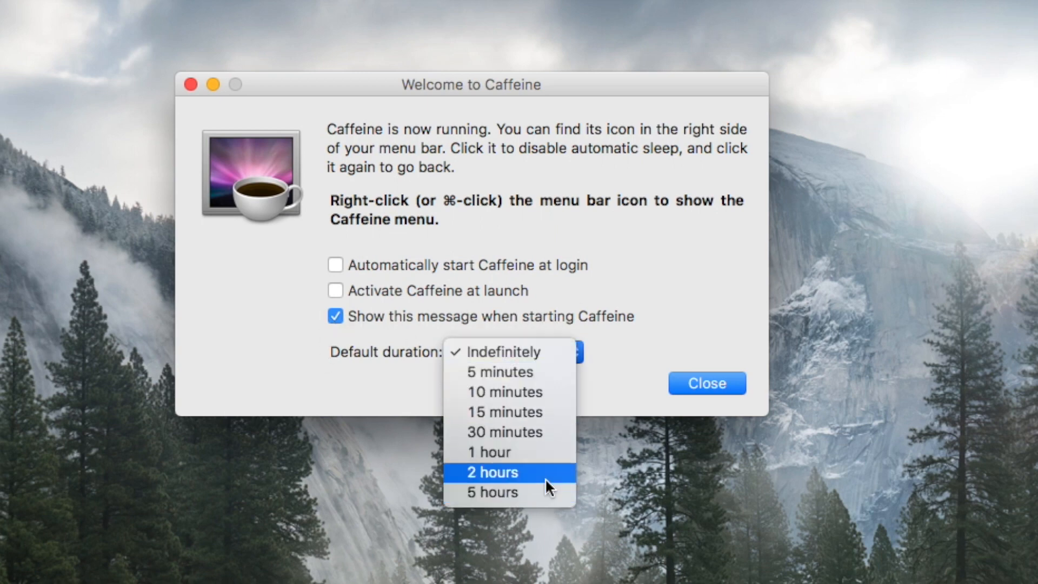
{"action": "left_click", "coordinate": [490, 473]}
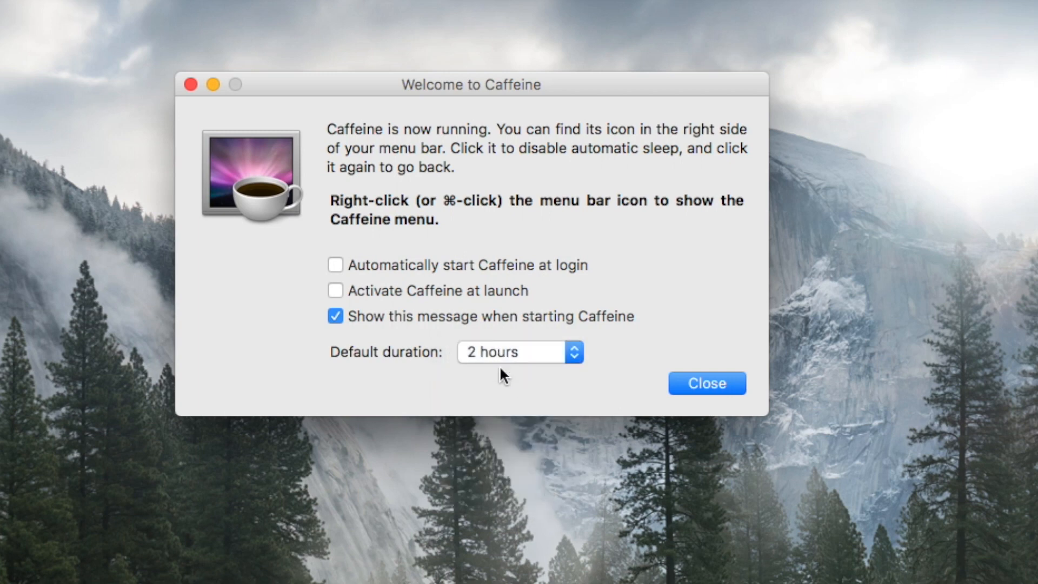
{"action": "mouse_move", "coordinate": [903, 310]}
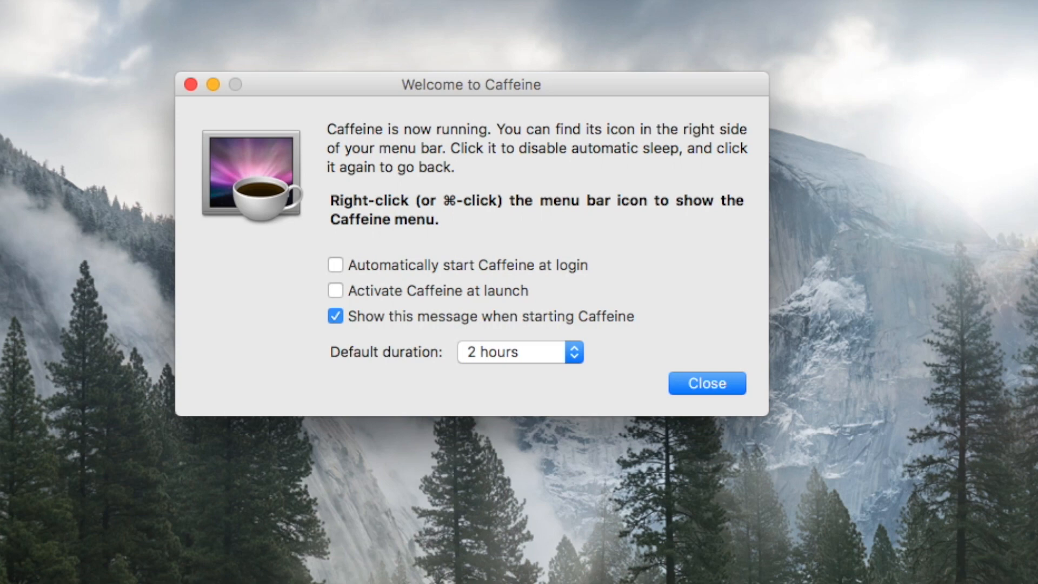
{"action": "mouse_move", "coordinate": [404, 202]}
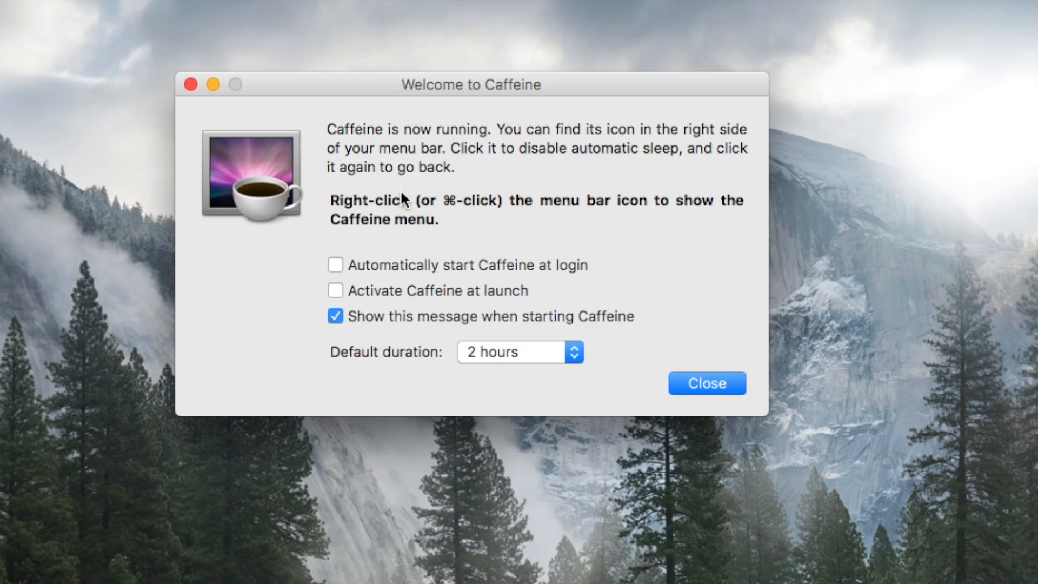
{"action": "mouse_move", "coordinate": [652, 378]}
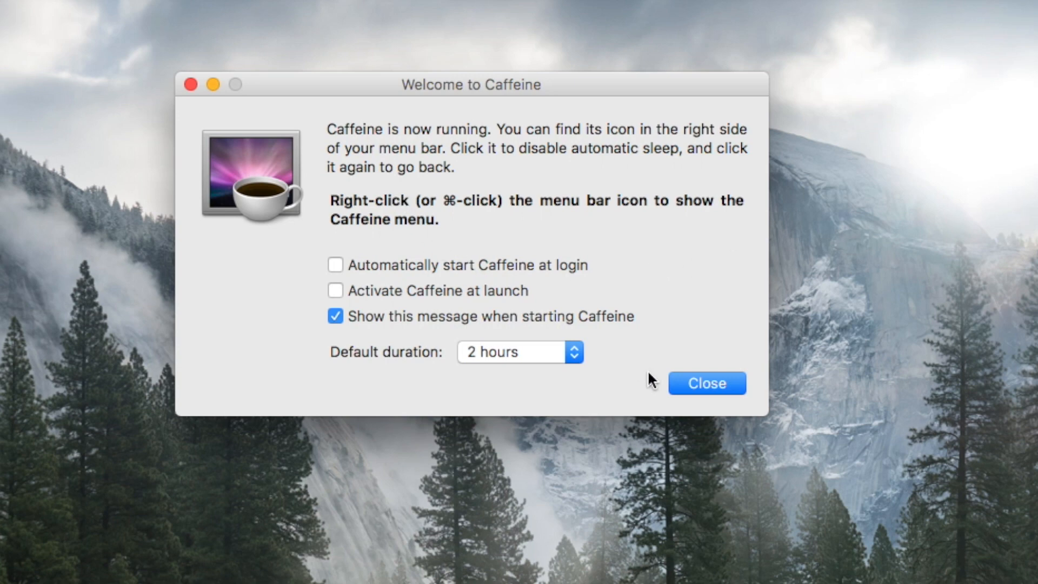
{"action": "left_click", "coordinate": [706, 383]}
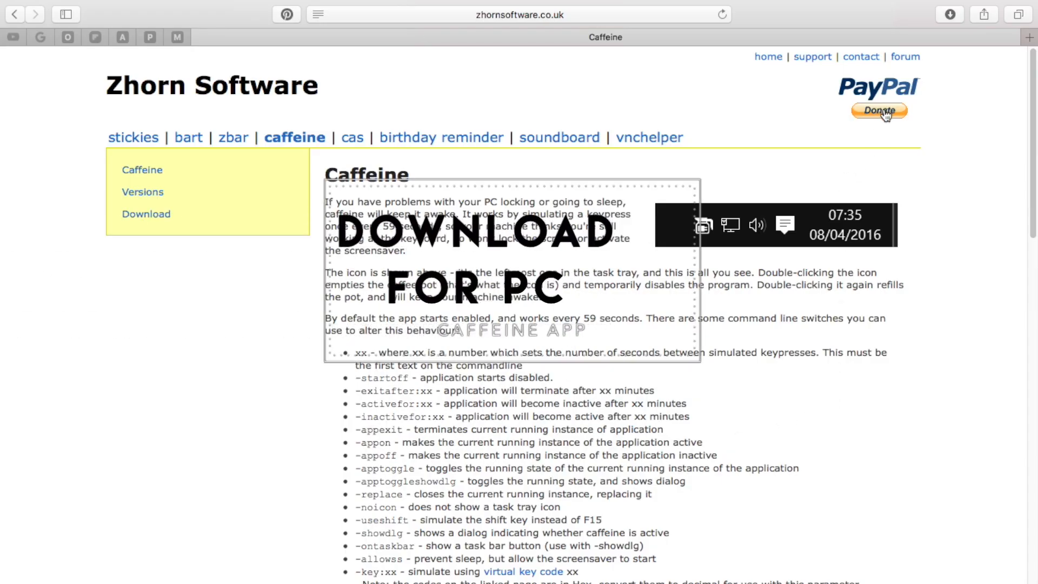
- Scroll the Zhorn Software Caffeine page to the download links and the Mac version note
{"action": "scroll", "scroll_direction": "down", "scroll_amount": 3}
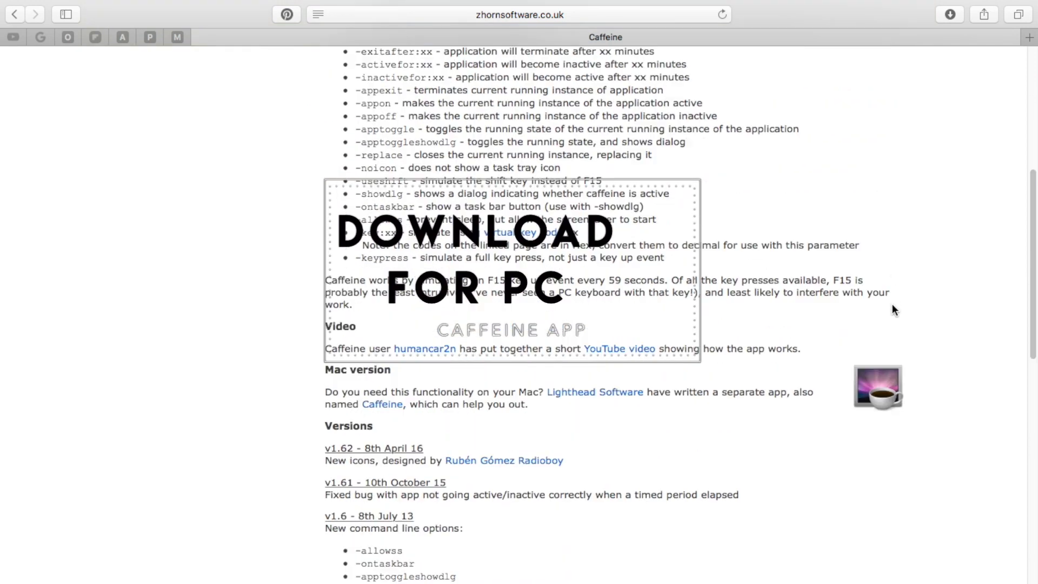
{"action": "scroll", "scroll_direction": "down", "scroll_amount": 3}
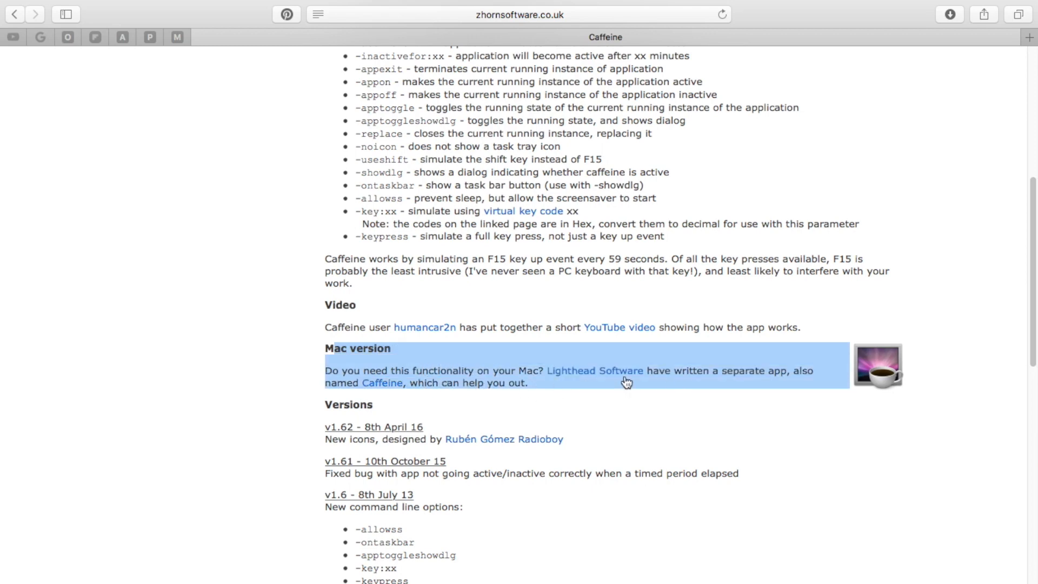
{"action": "mouse_move", "coordinate": [337, 361]}
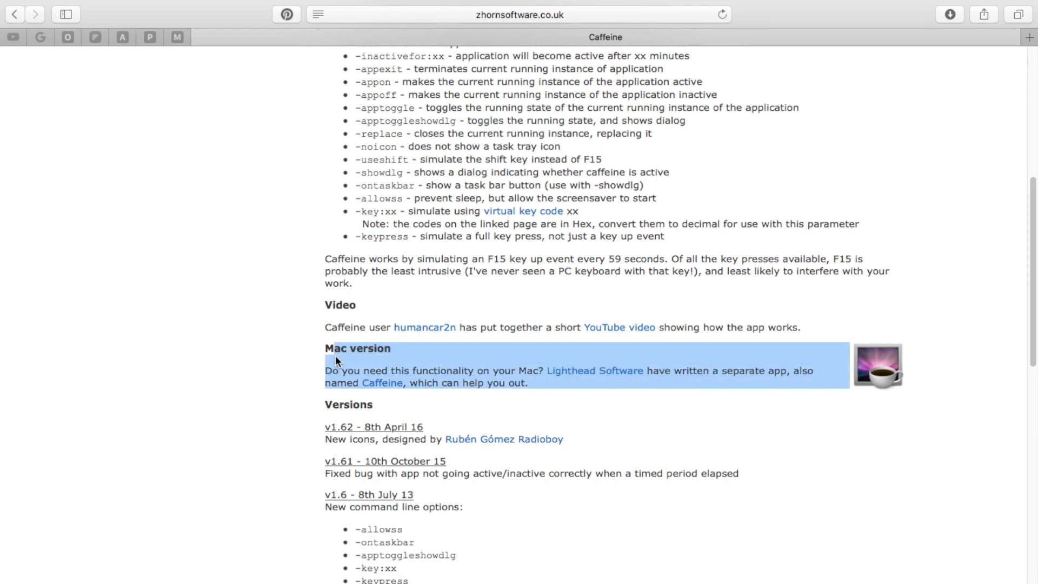
{"action": "scroll", "scroll_direction": "down", "scroll_amount": 3}
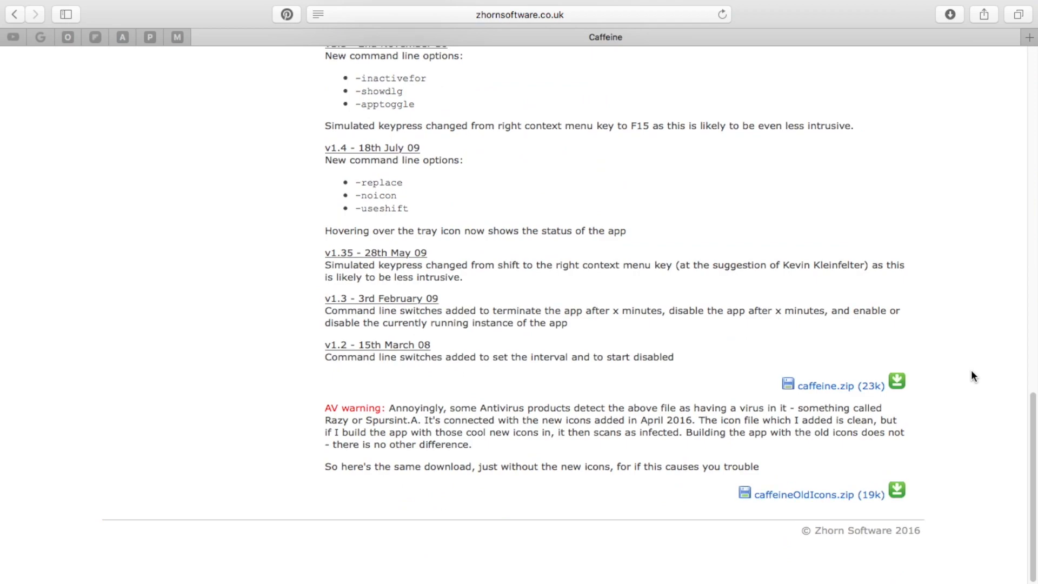
{"action": "scroll", "scroll_direction": "up", "scroll_amount": 3}
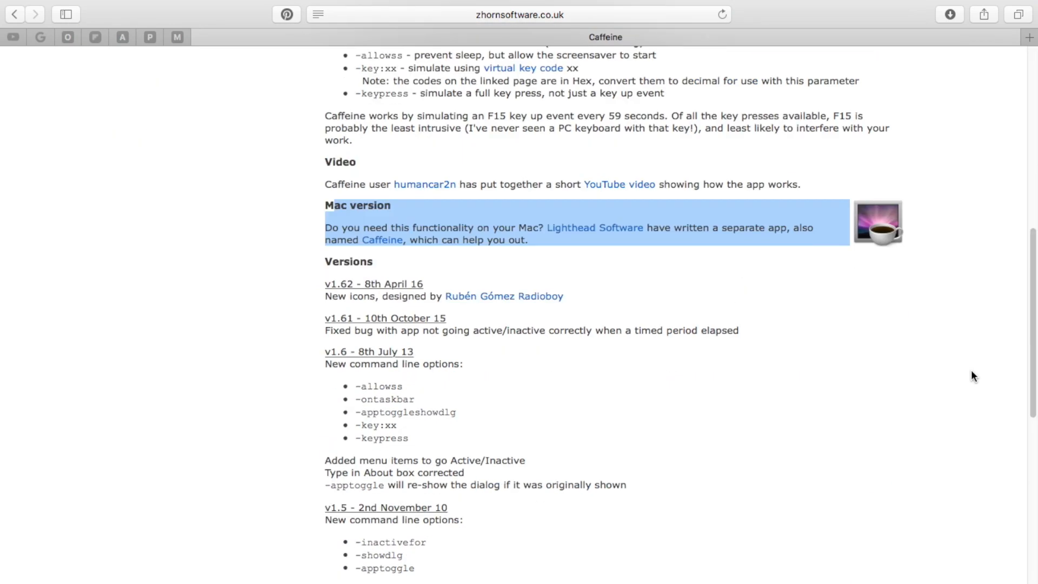
{"action": "scroll", "scroll_direction": "down", "scroll_amount": 3}
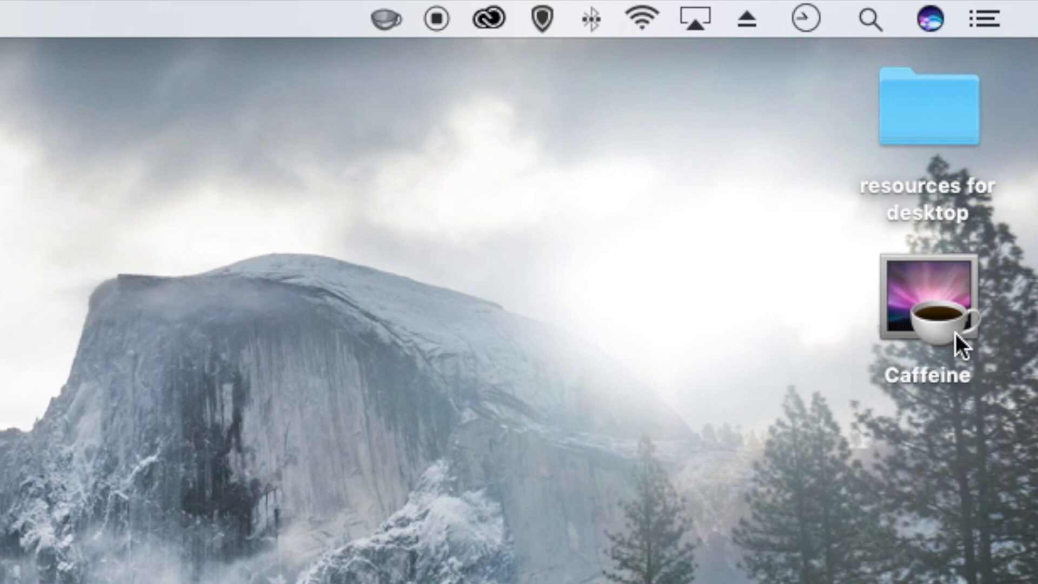
{"action": "mouse_move", "coordinate": [390, 139]}
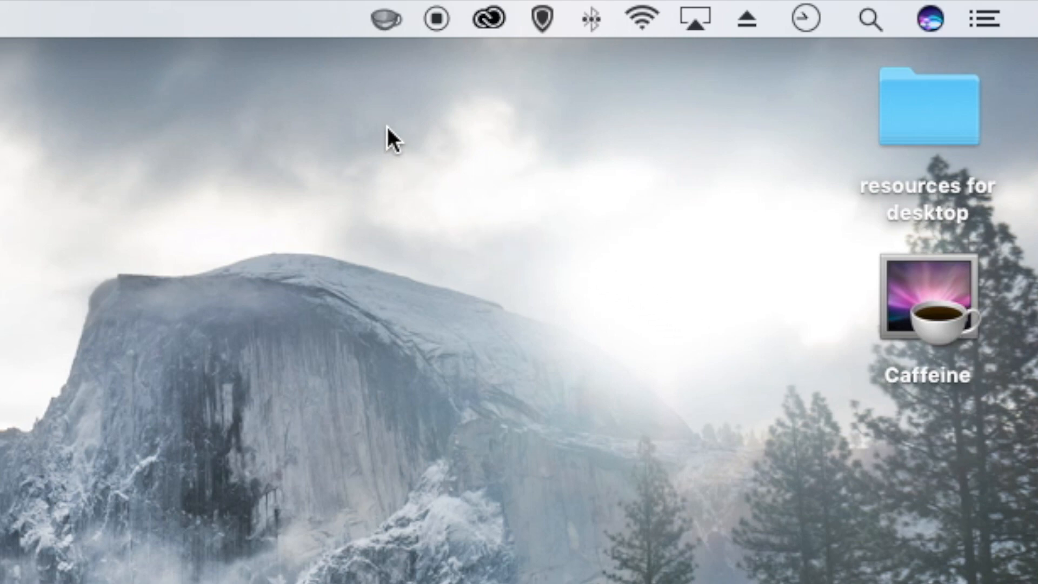
{"action": "mouse_move", "coordinate": [390, 49]}
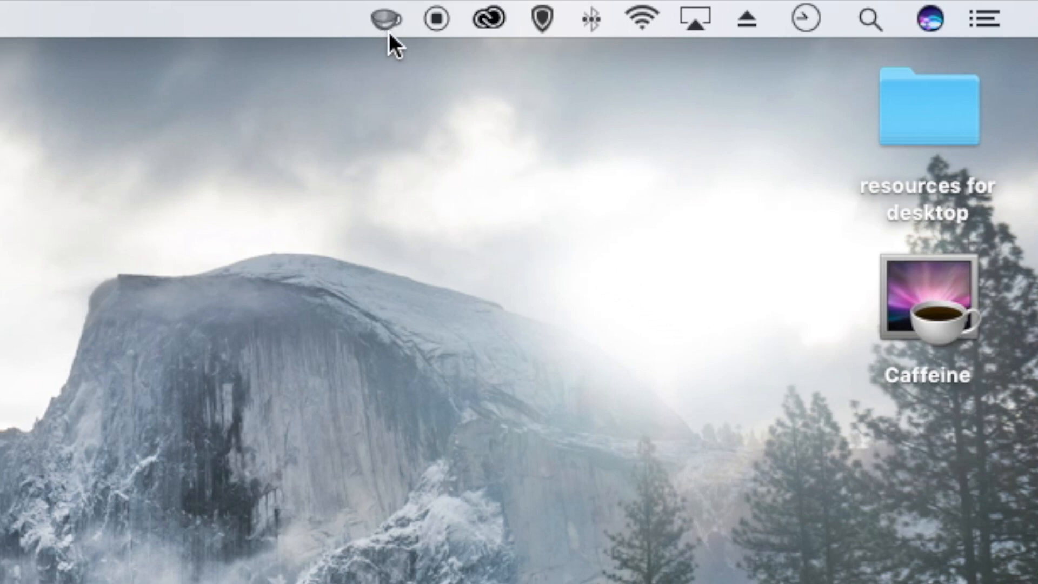